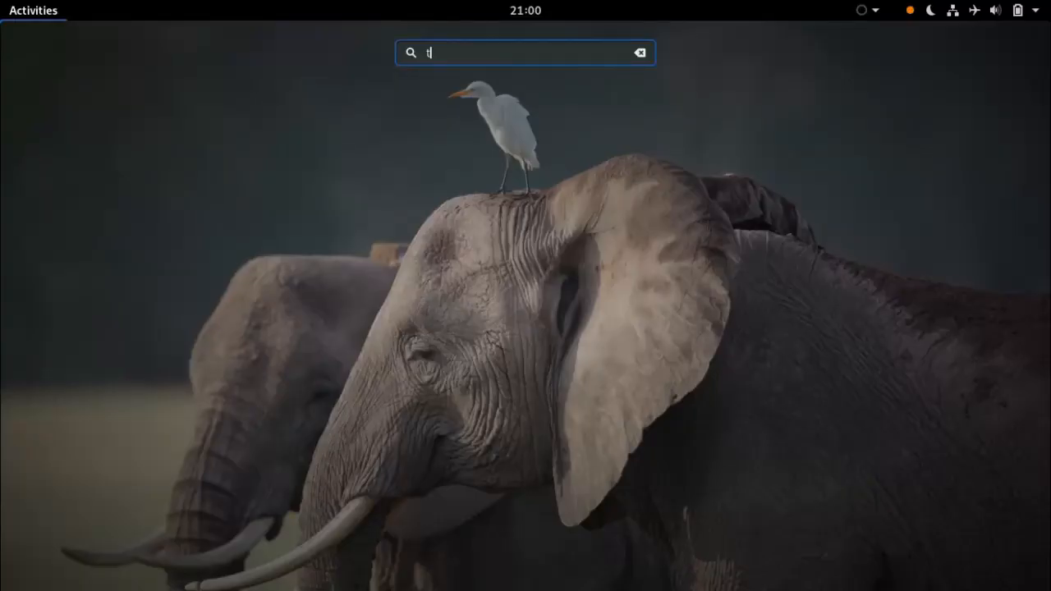
Launch the terminal and start the HPLIP 3.19.6 plug-in installer until it prompts for an option
key("Return")
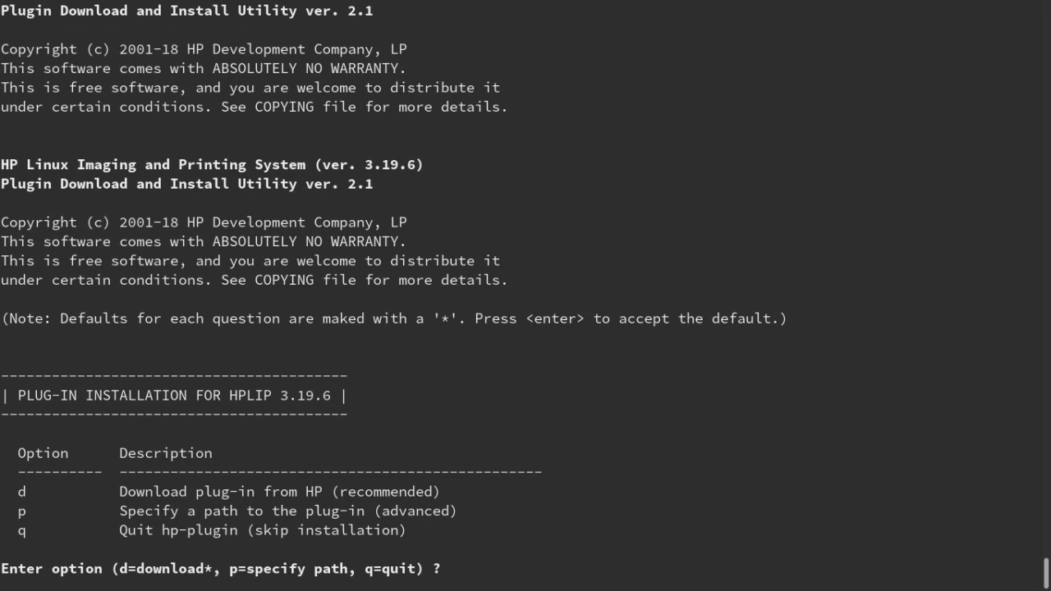
Choose the download option and scroll through the unpacked plug-in's license text
type("d")
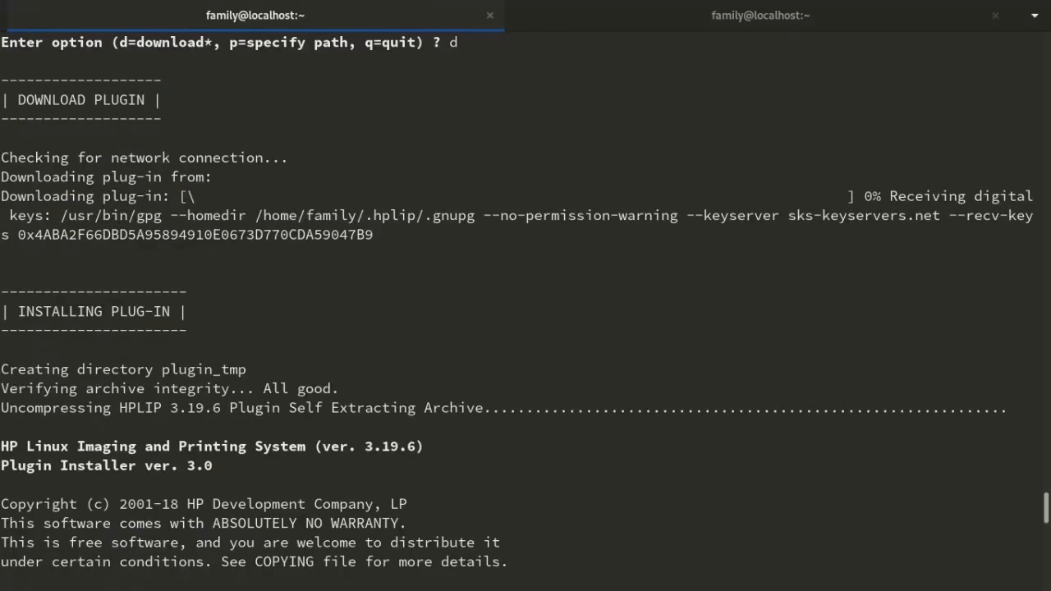
scroll("down", 3)
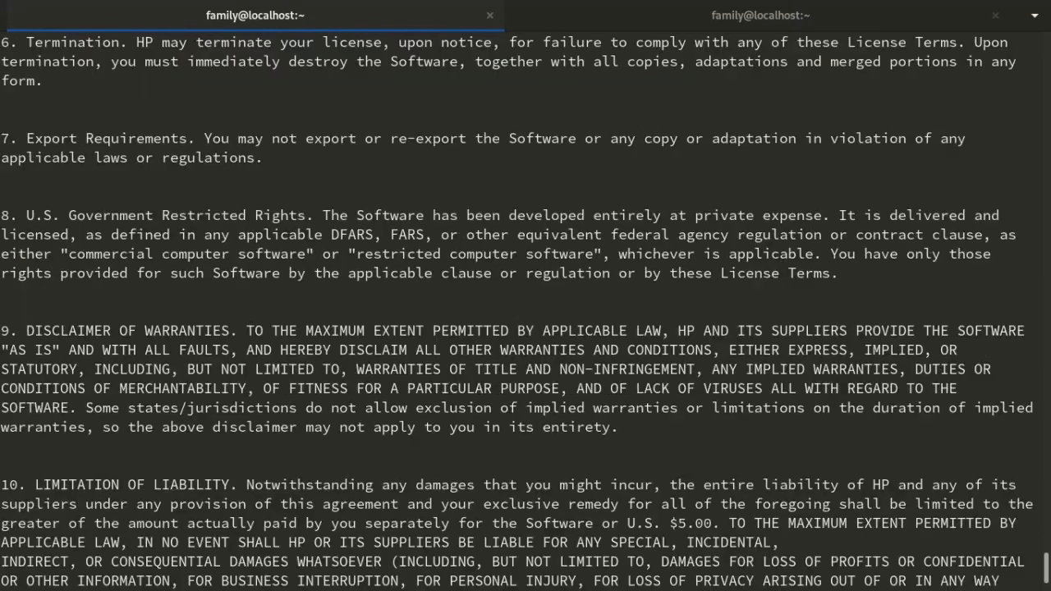
scroll("down", 3)
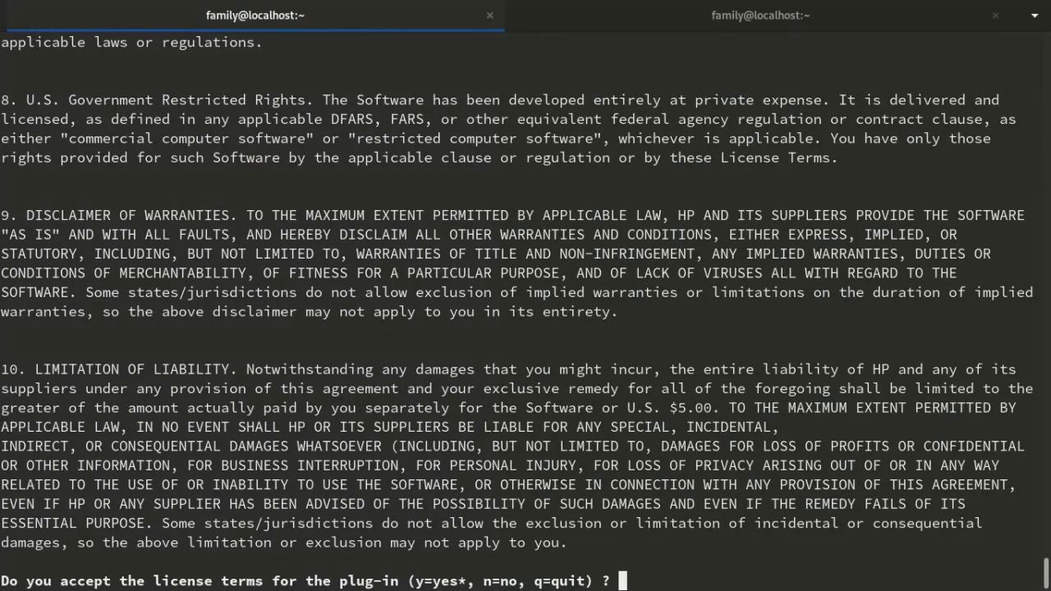
Accept the license and finish setup with a test page sent to the LaserJet P1108
type("y")
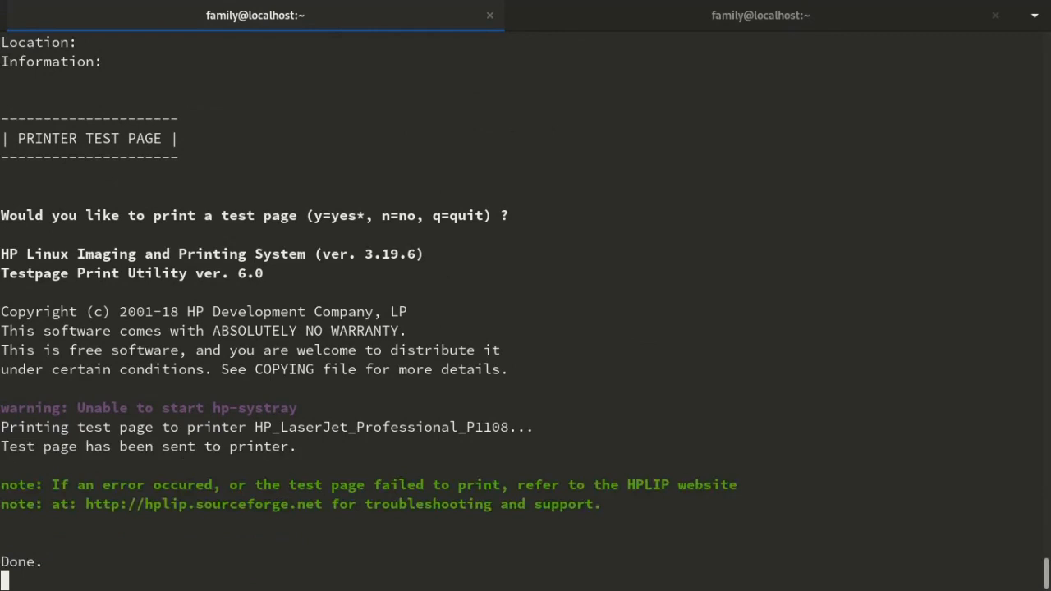
key("Return")
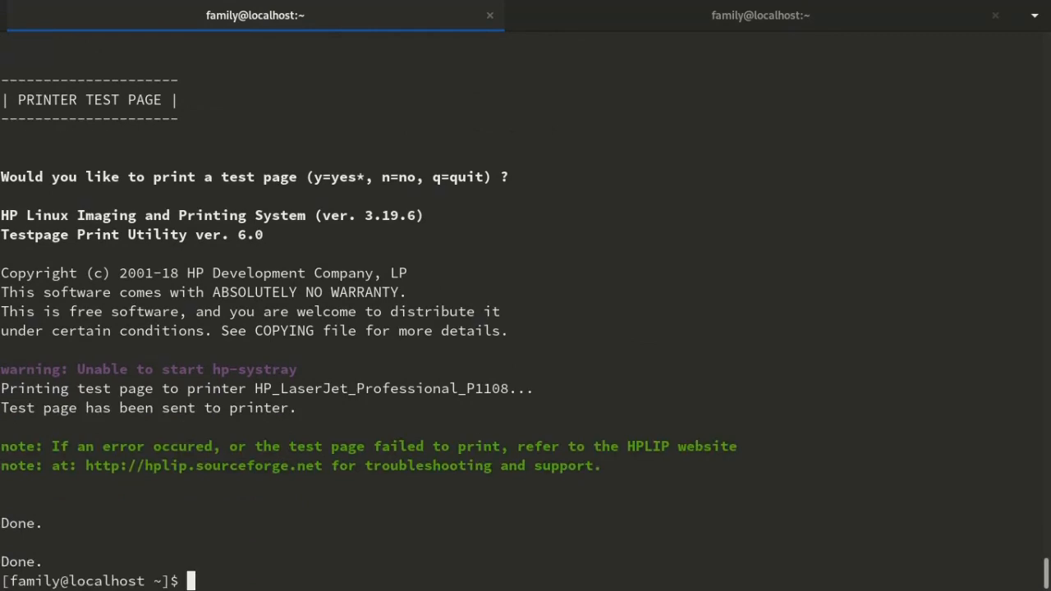